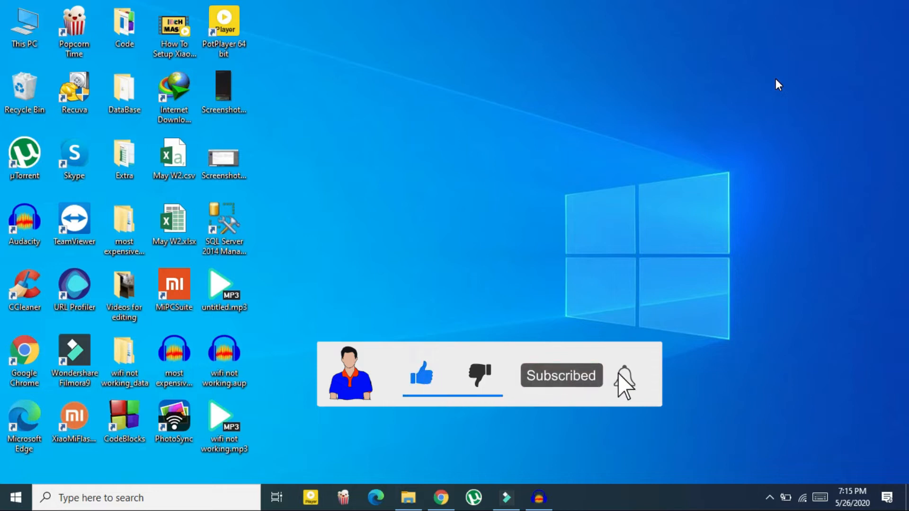
Step: Browse to the Tech Mash (E:) drive holding Serious Documents.pages
click(623, 377)
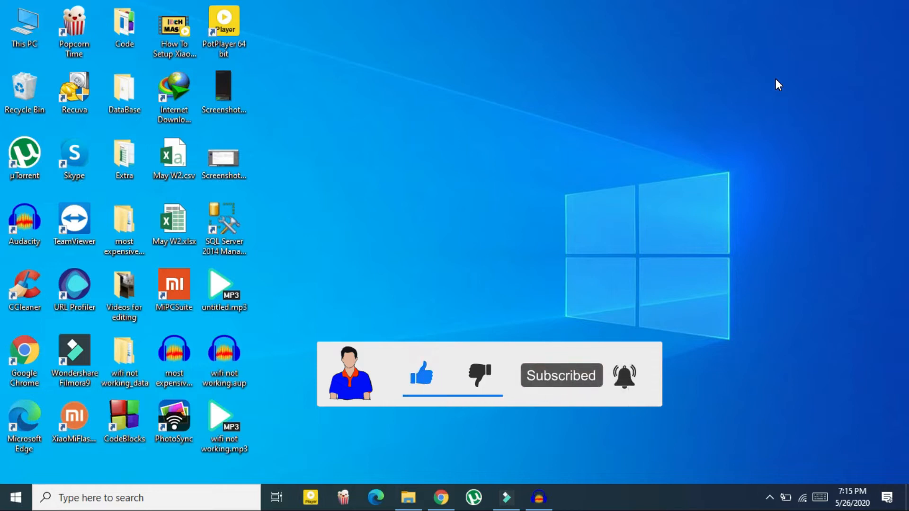
mouse_move(837, 6)
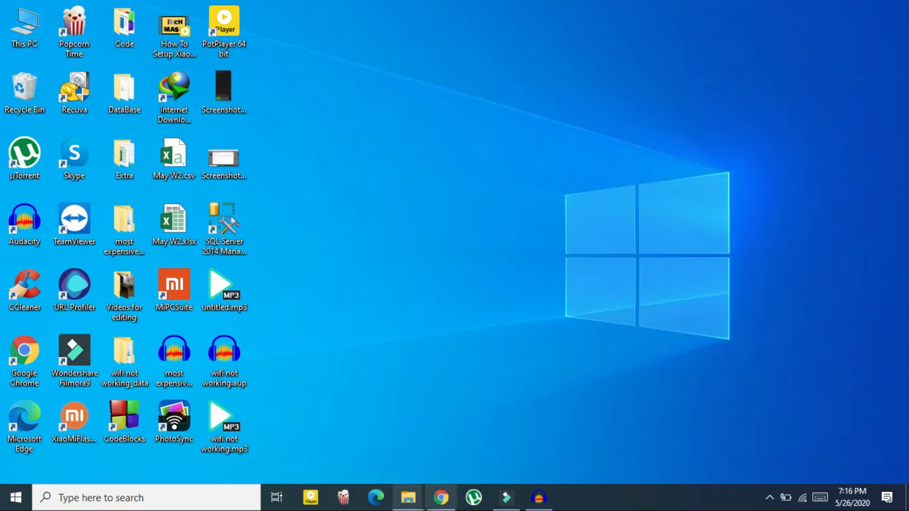
click(409, 498)
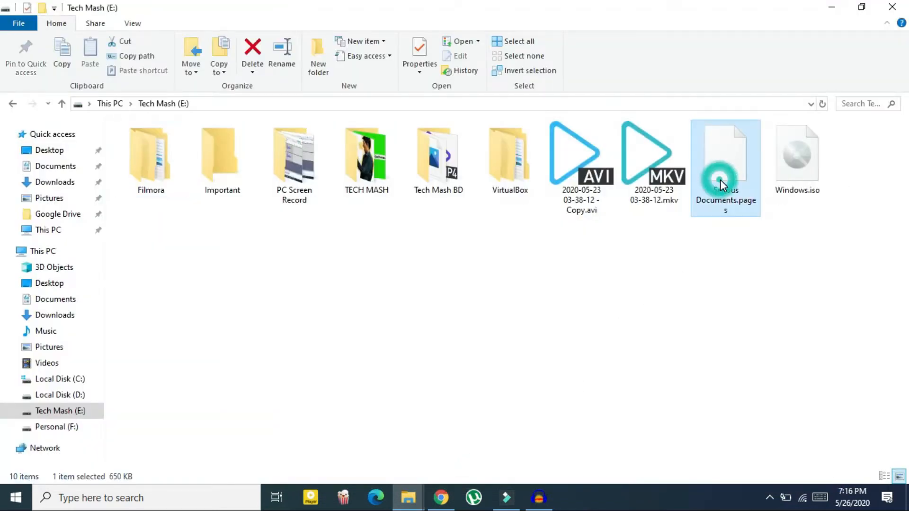
mouse_move(746, 277)
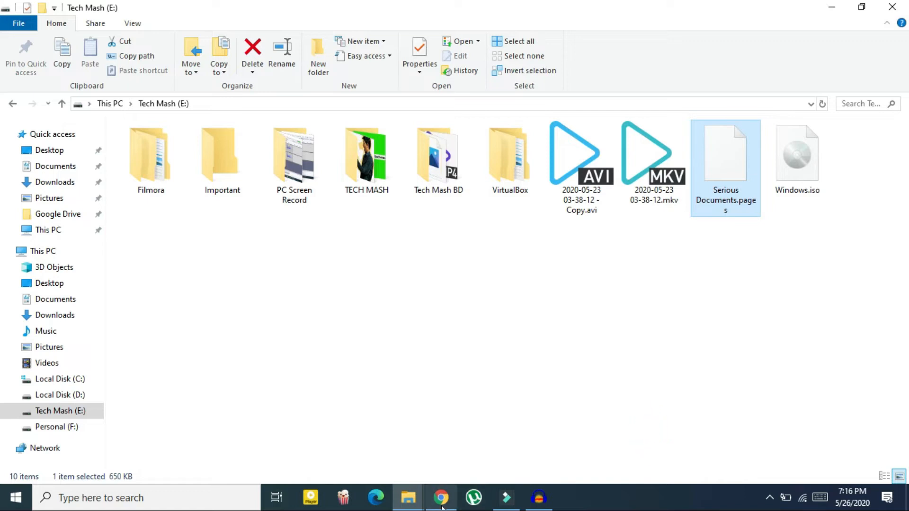
Step: Switch to cloudconvert.com in Chrome and start Select File to choose a local file
click(441, 497)
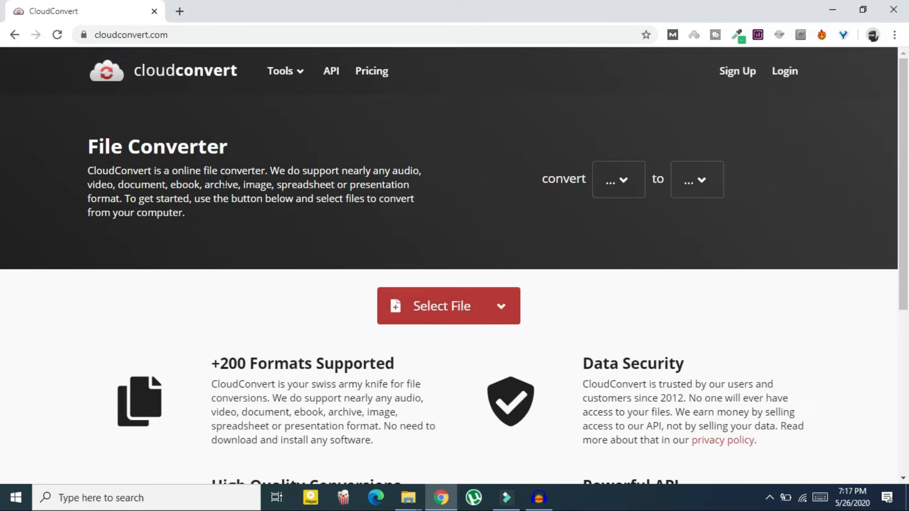
mouse_move(450, 334)
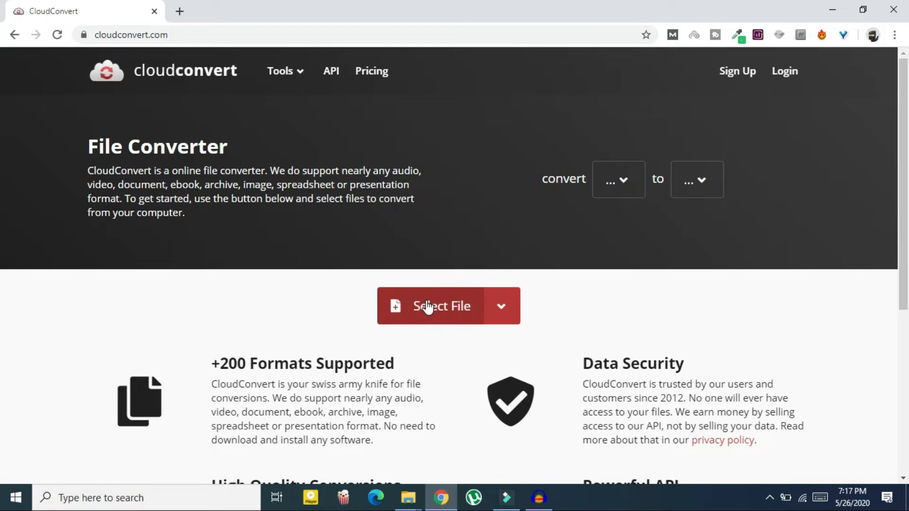
mouse_move(491, 310)
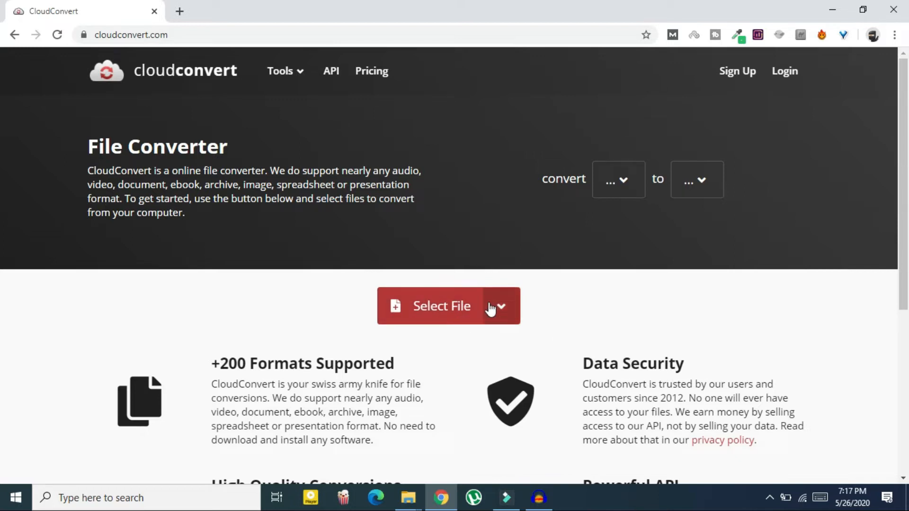
click(502, 306)
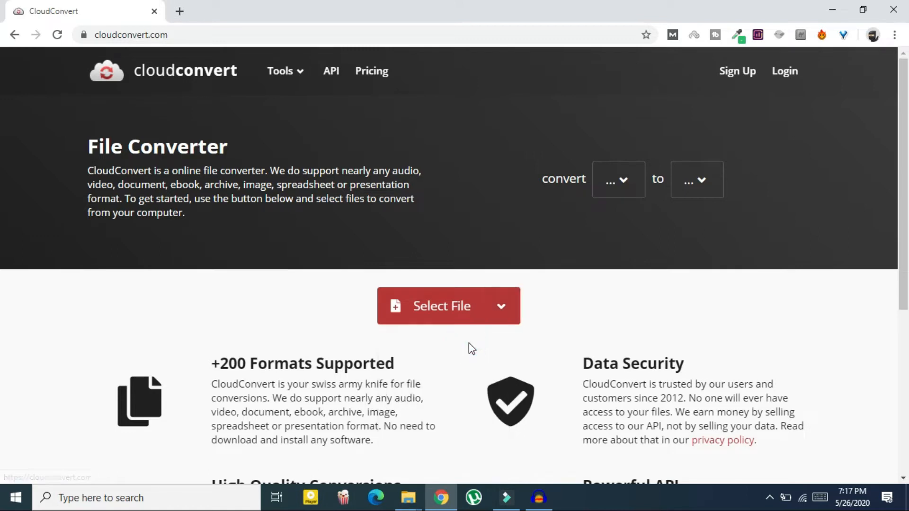
click(441, 306)
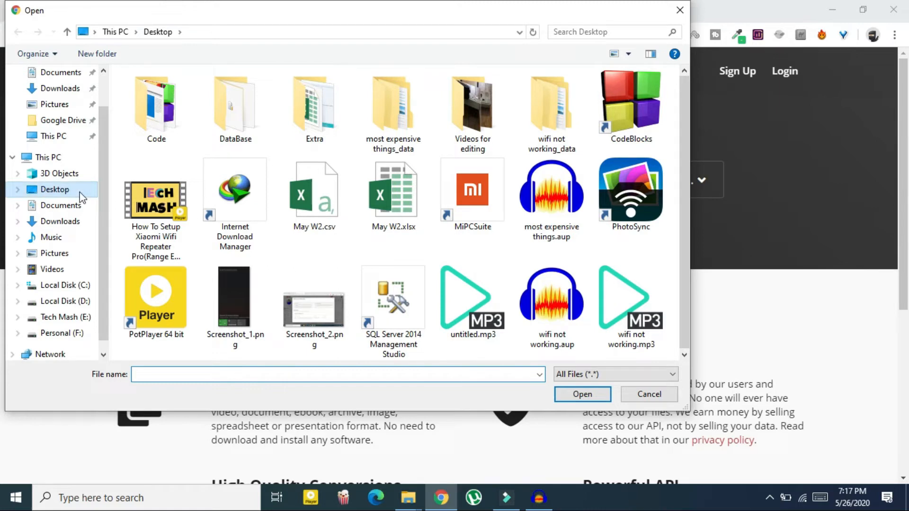
Step: Upload Serious Documents.pages from Tech Mash (E:) as the file to convert
click(65, 317)
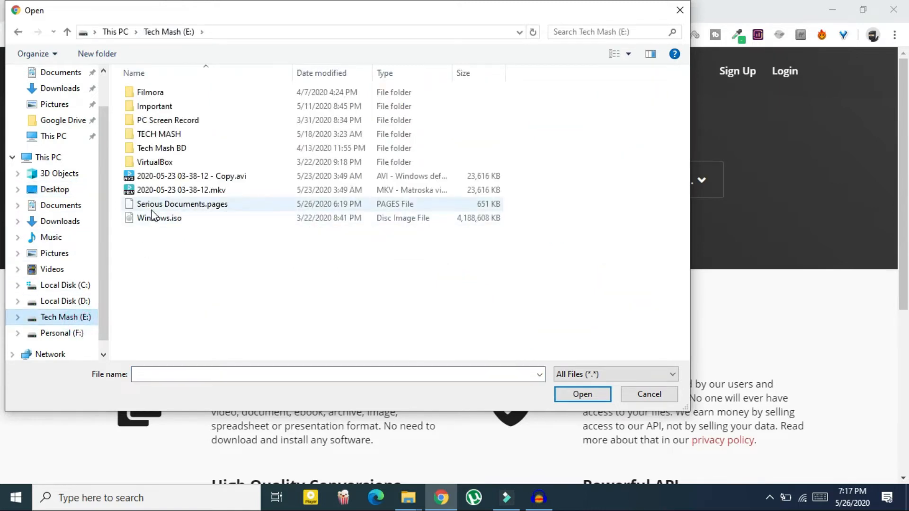
mouse_move(179, 216)
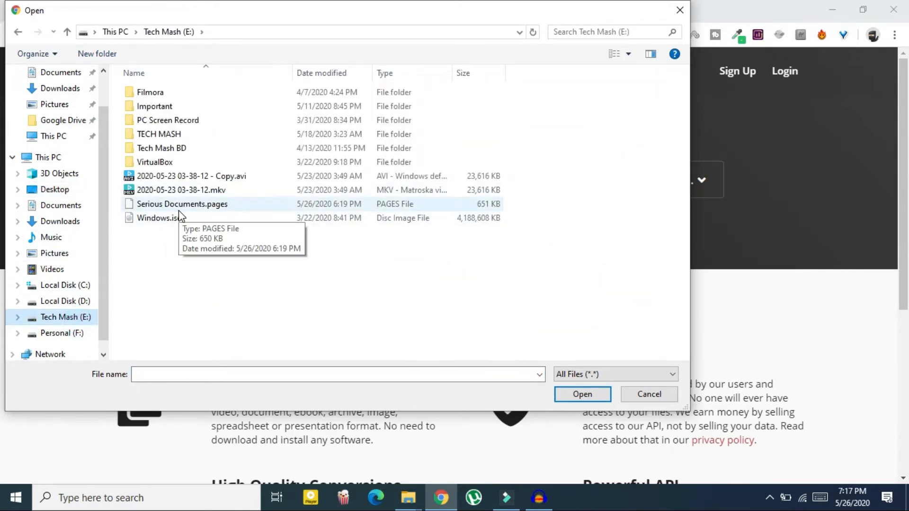
click(182, 204)
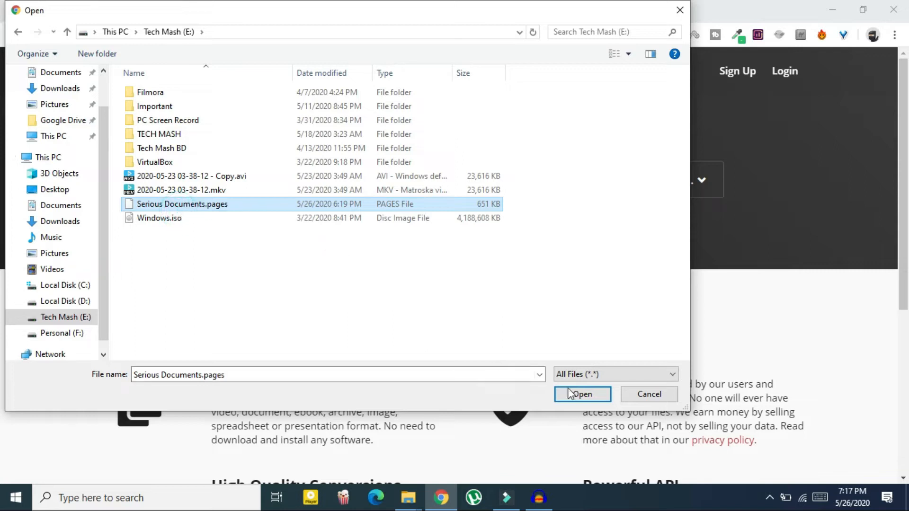
click(582, 394)
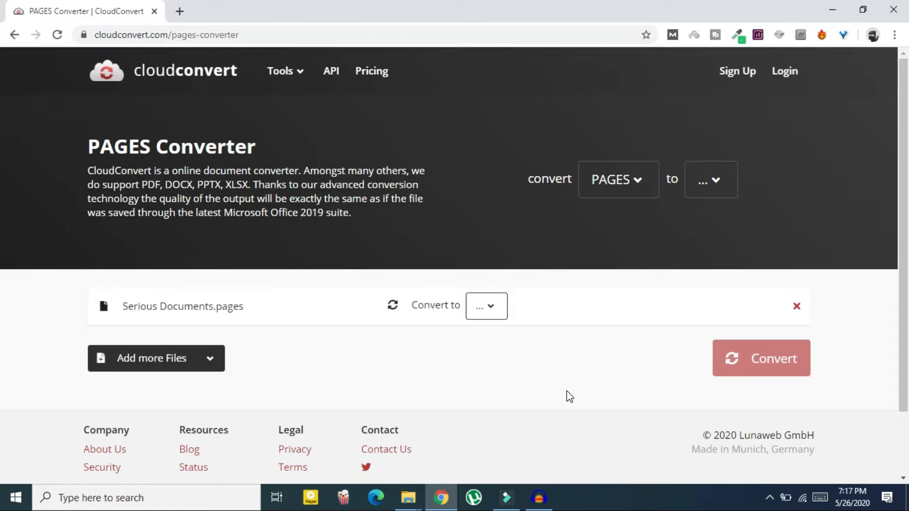
Step: Choose Document > DOC as the output format for the pages file
click(486, 306)
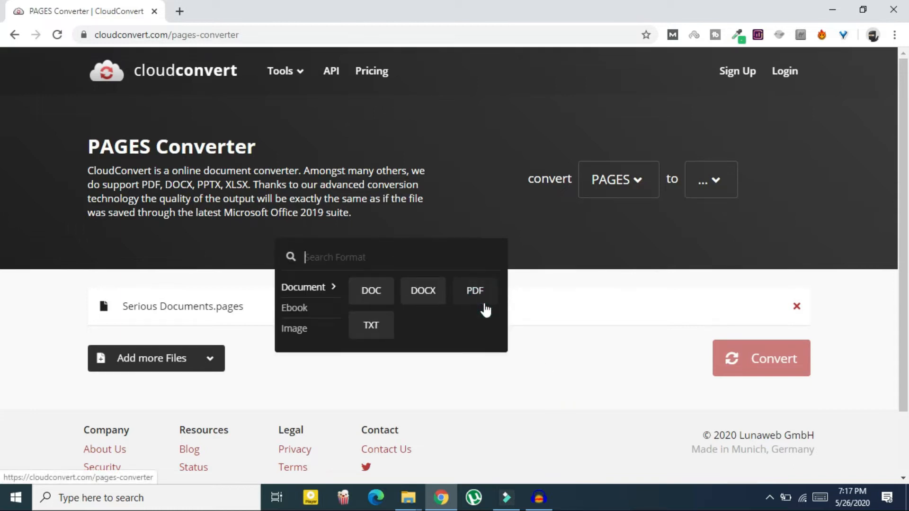
mouse_move(371, 298)
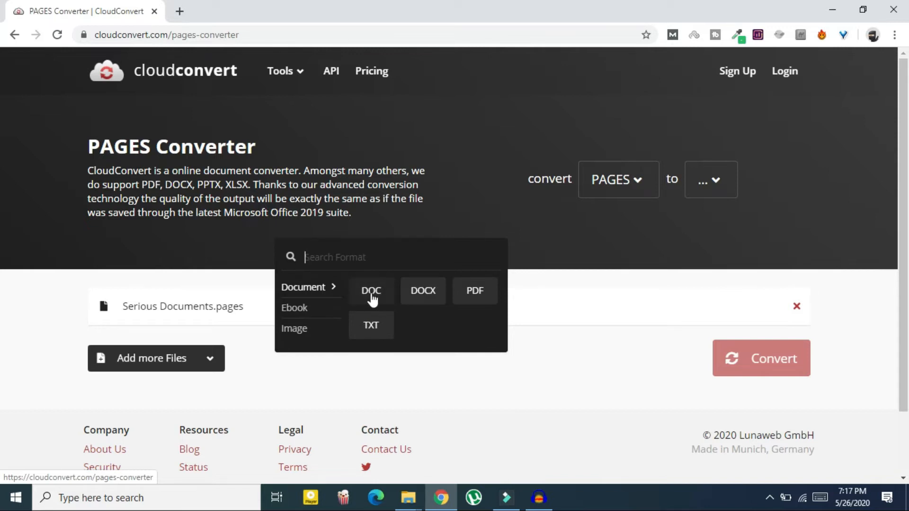
mouse_move(481, 306)
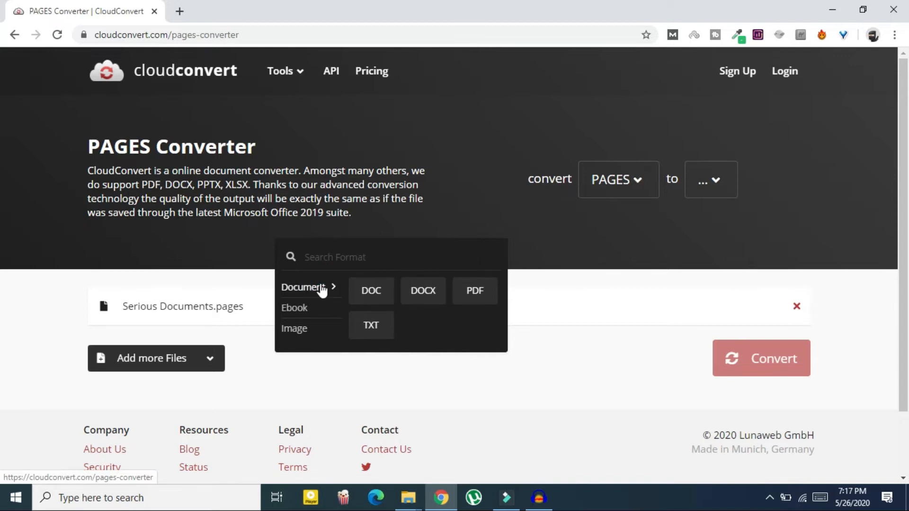
mouse_move(371, 300)
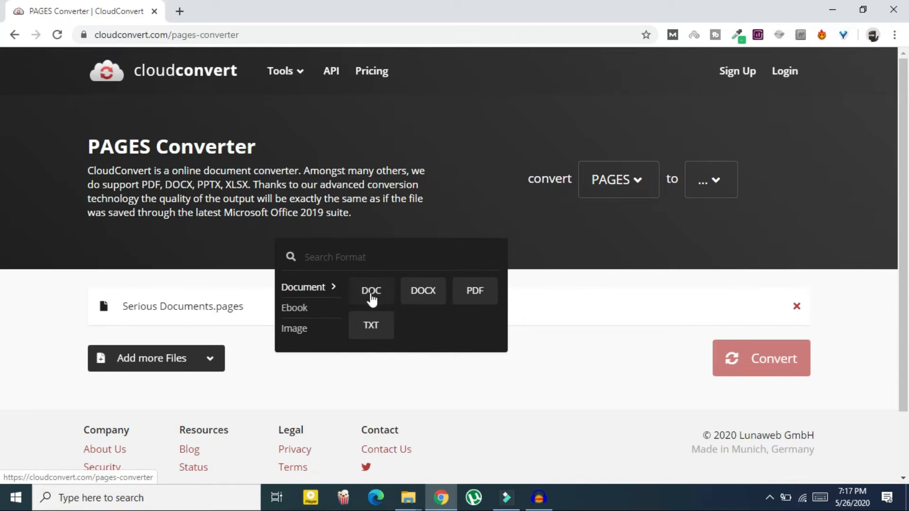
mouse_move(489, 309)
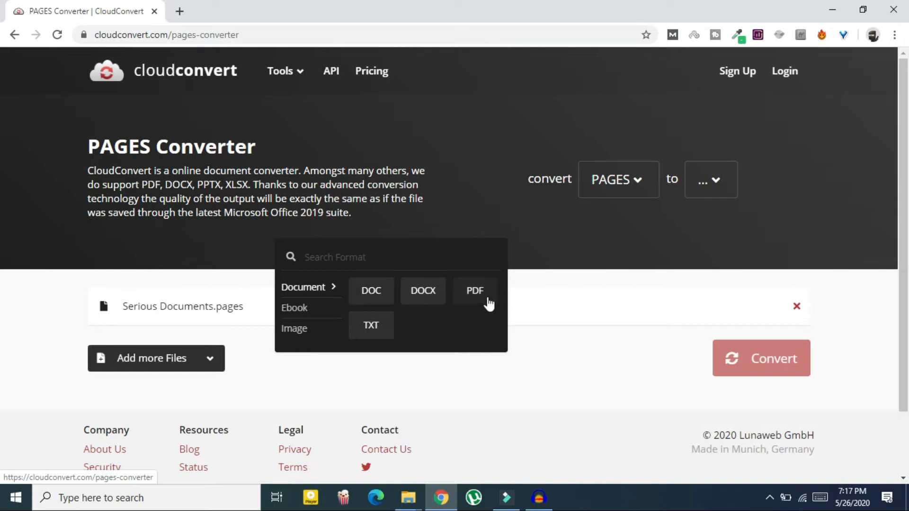
mouse_move(381, 298)
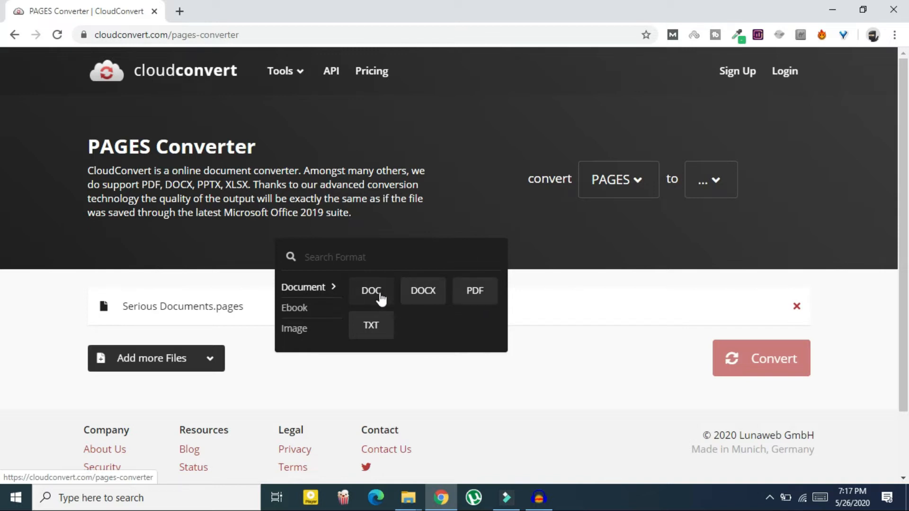
click(370, 291)
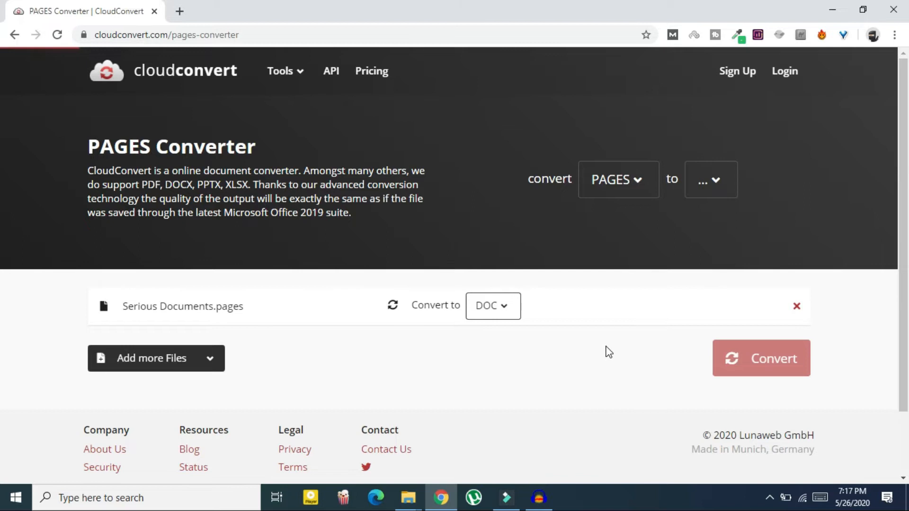
click(711, 180)
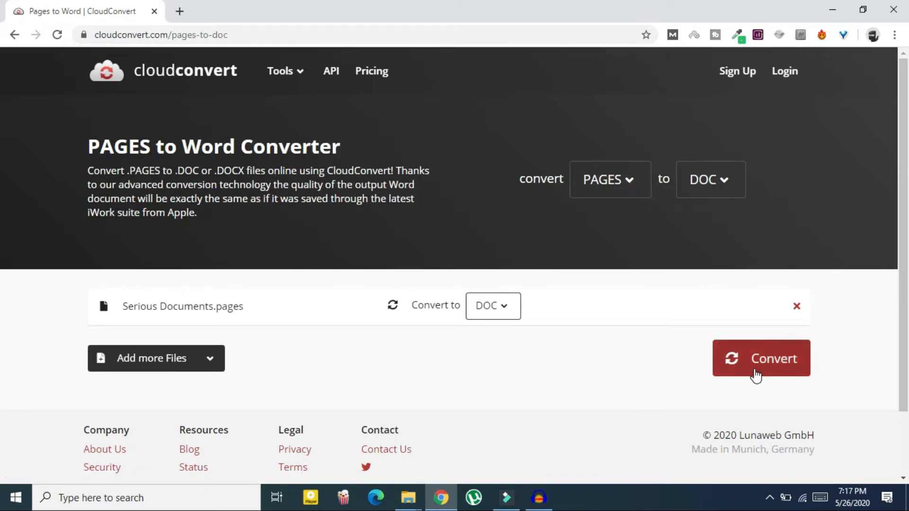
Step: Run the conversion to DOC until it shows FINISHED with a Download button
click(761, 358)
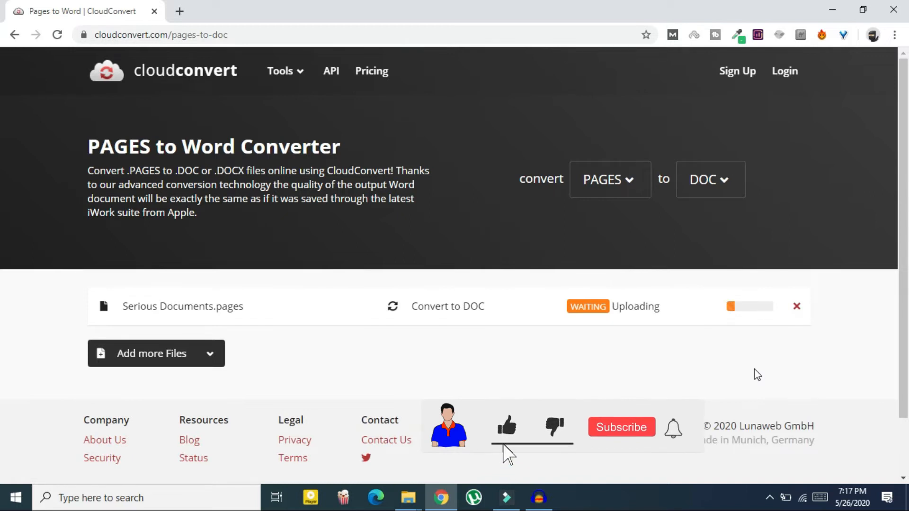
click(621, 427)
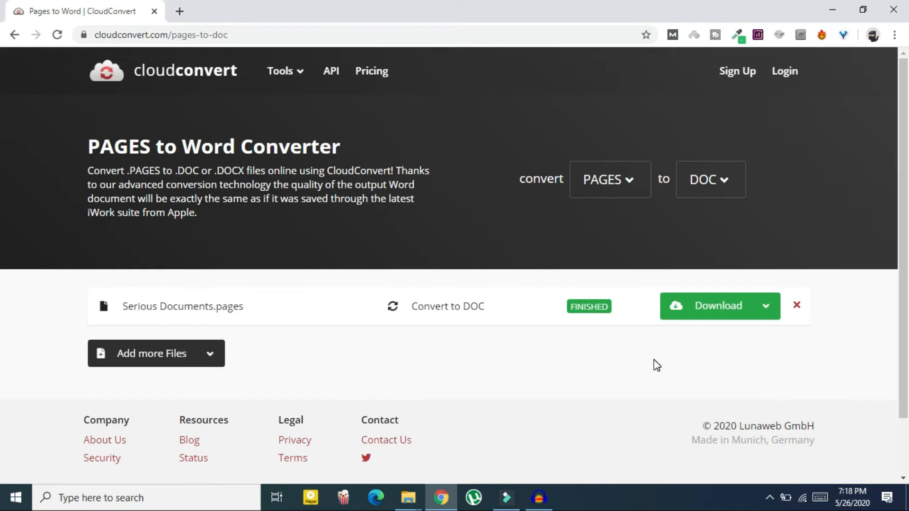
mouse_move(517, 323)
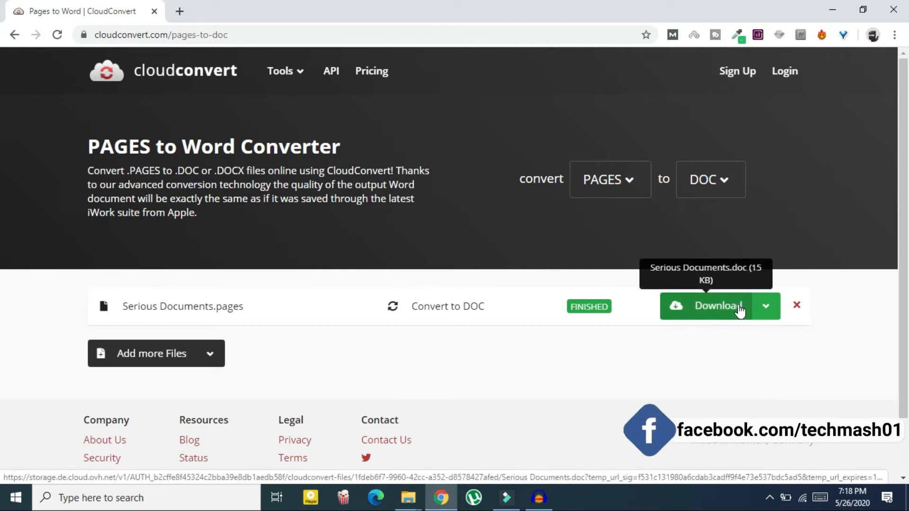
Step: Download Serious Documents.doc and show it in its folder from chrome://downloads
click(716, 306)
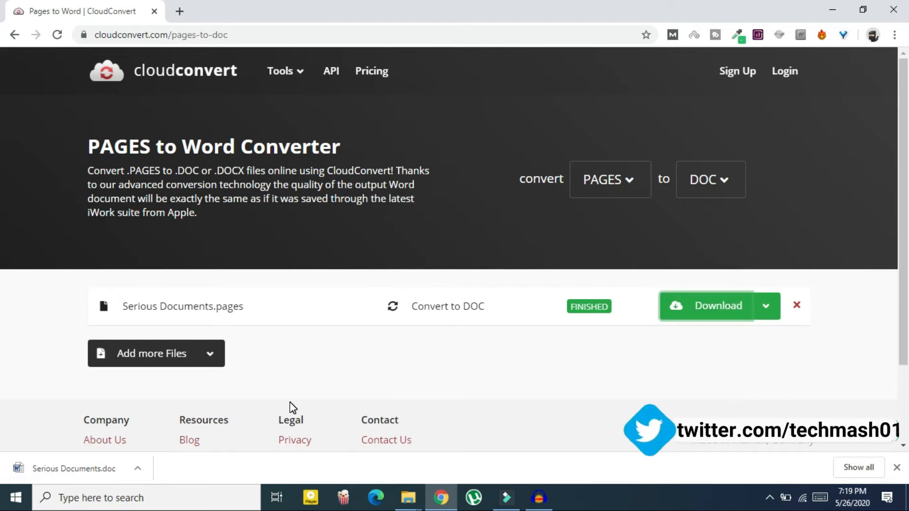
mouse_move(64, 491)
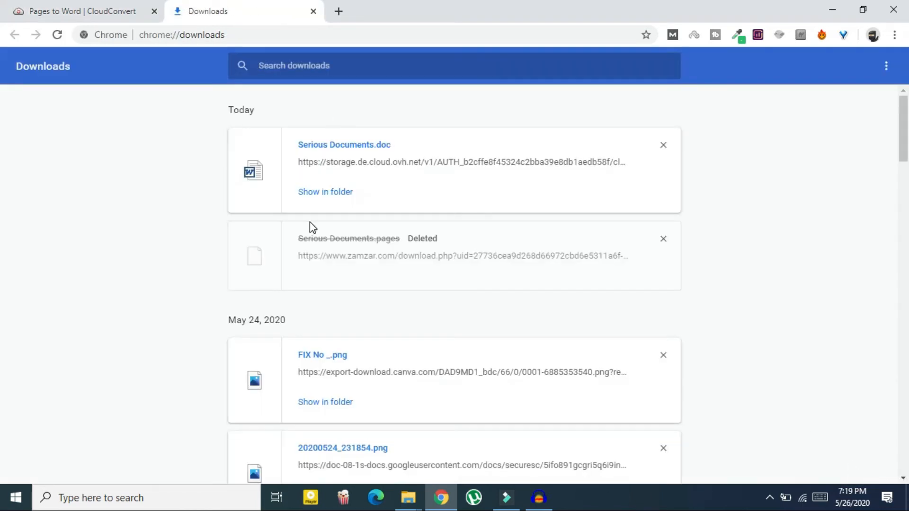
click(323, 191)
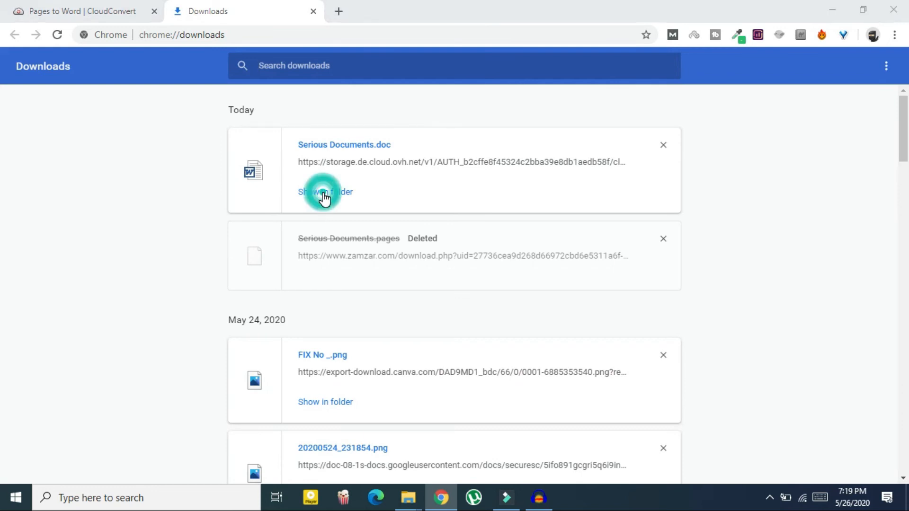
Step: Launch Serious Documents.doc from the Downloads folder into Word
click(323, 193)
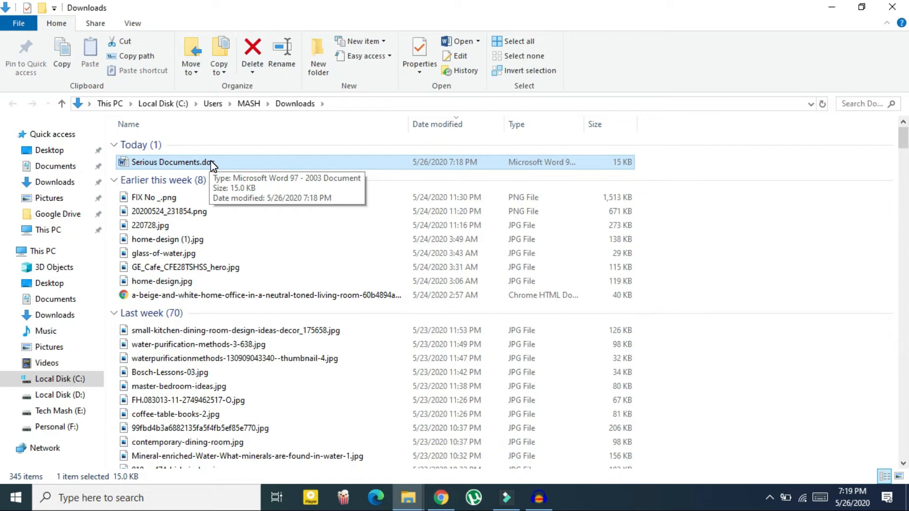
double_click(169, 163)
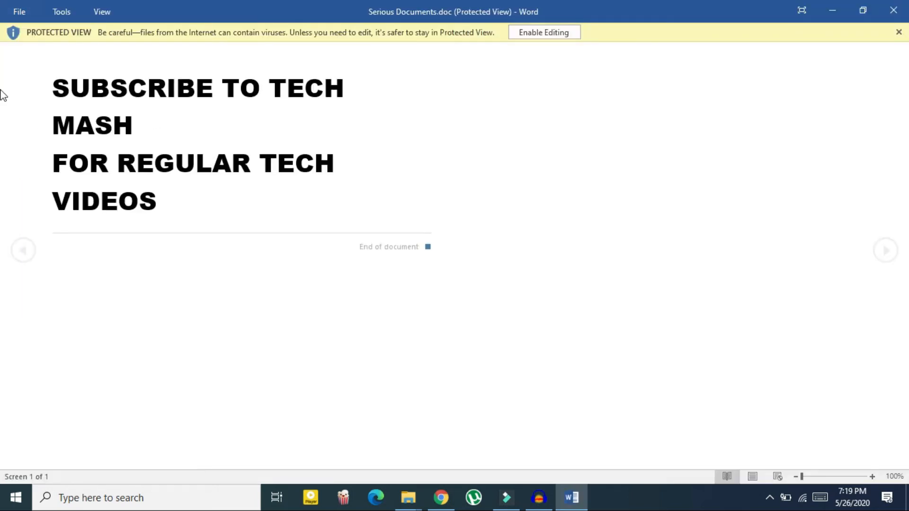
mouse_move(59, 114)
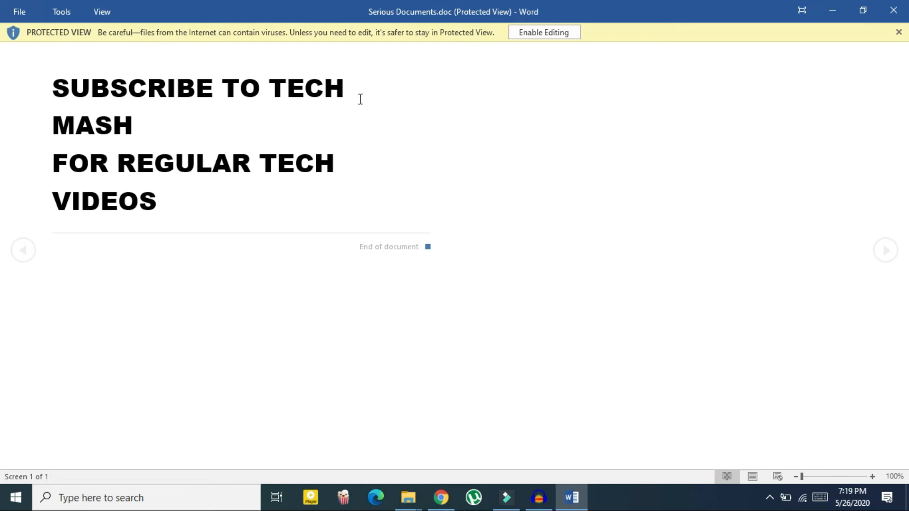
mouse_move(542, 34)
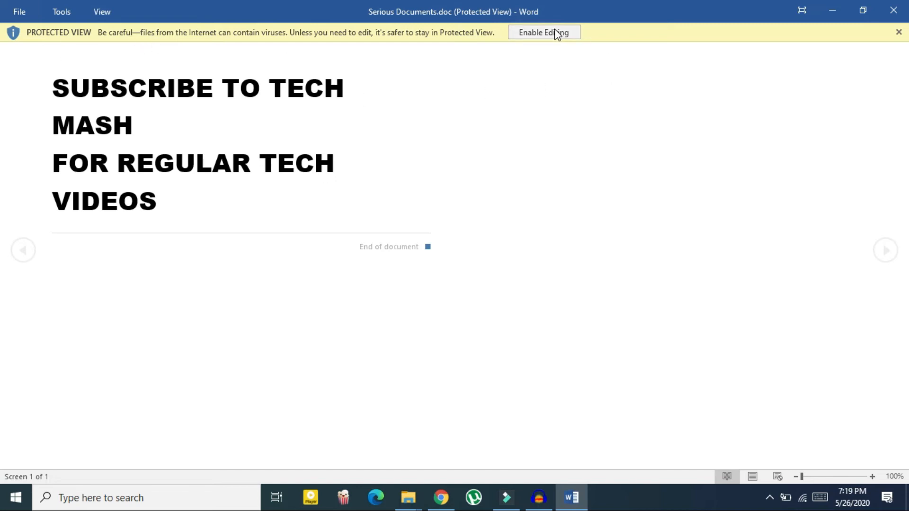
mouse_move(555, 38)
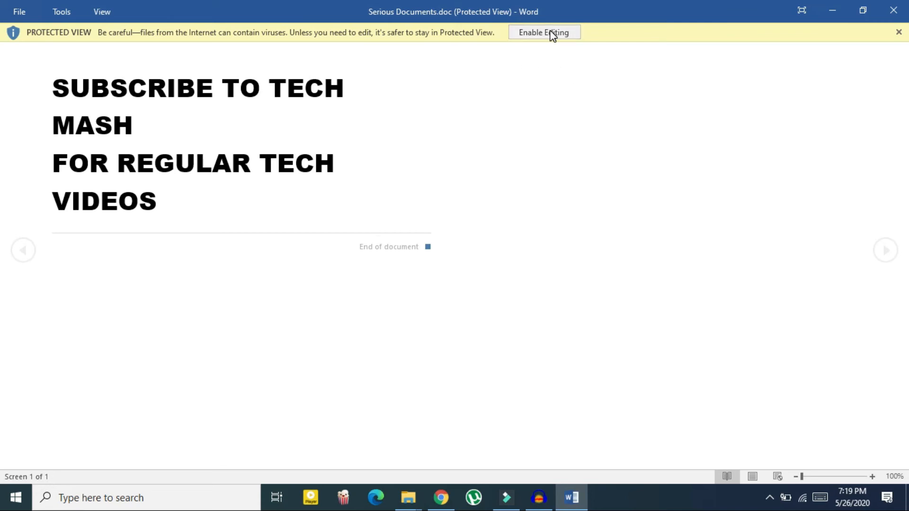
Step: Enable editing so the doc leaves Protected View and opens in Compatibility Mode
click(544, 33)
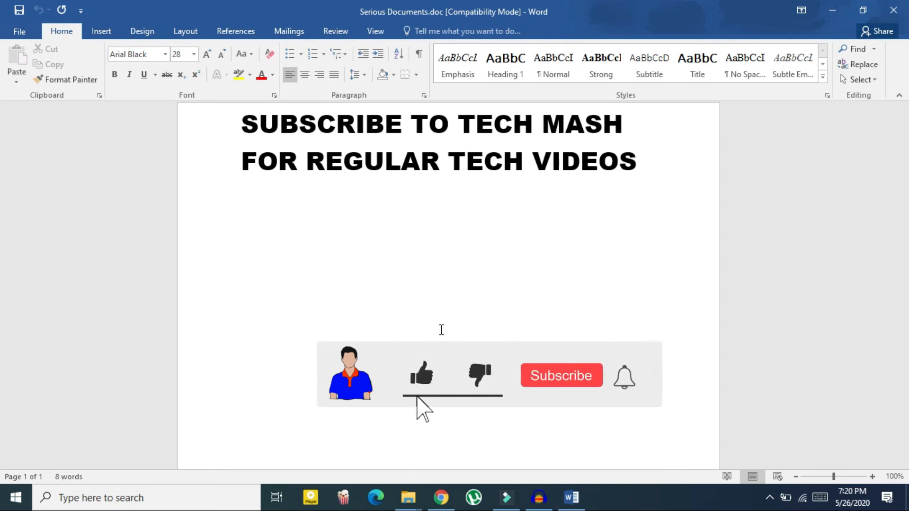
click(561, 375)
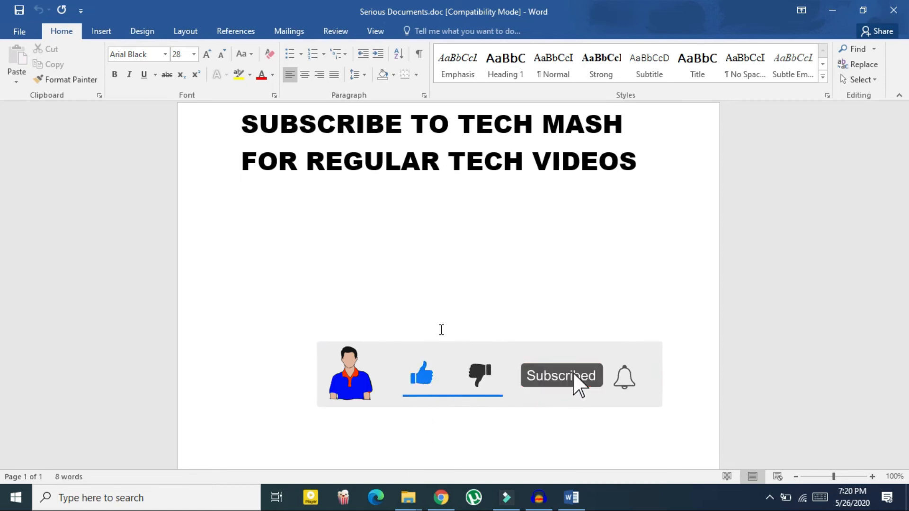